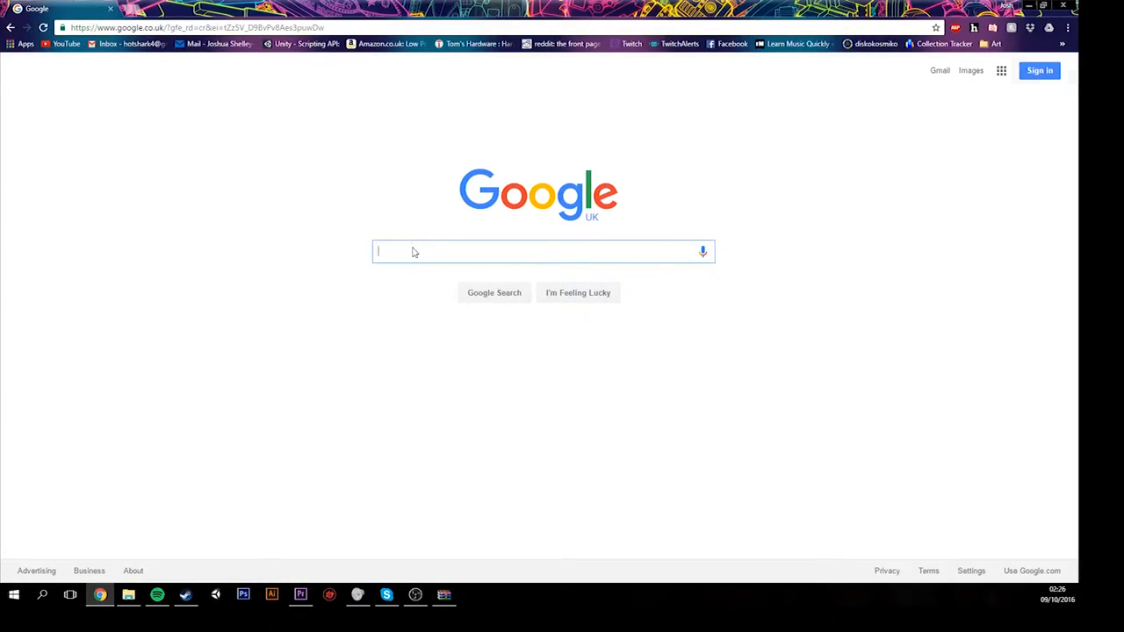
Search 'p8z68' and jump via I'm Feeling Lucky to the ASUS P8Z68-V LX product page.
{"action": "type", "text": "p8z68"}
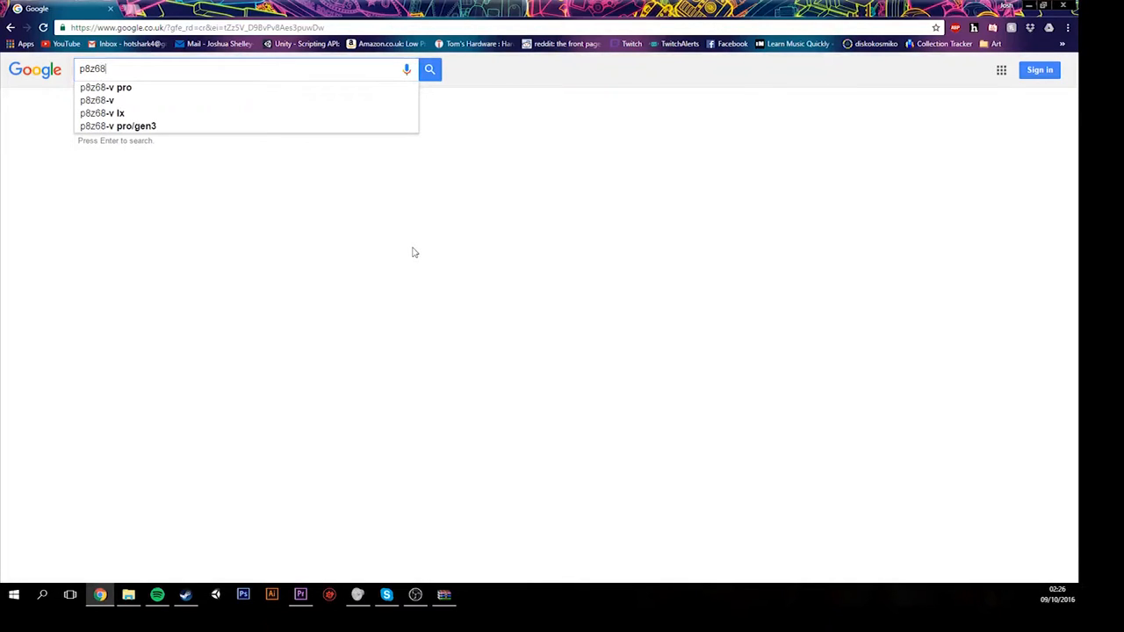
{"action": "mouse_move", "coordinate": [114, 120]}
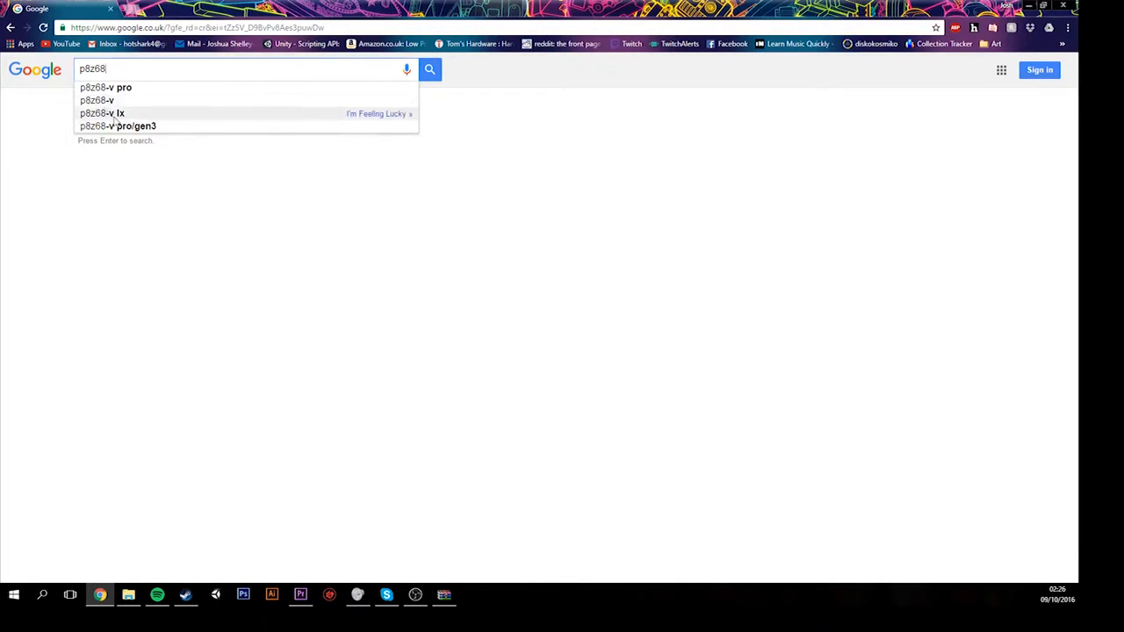
{"action": "left_click", "coordinate": [114, 112]}
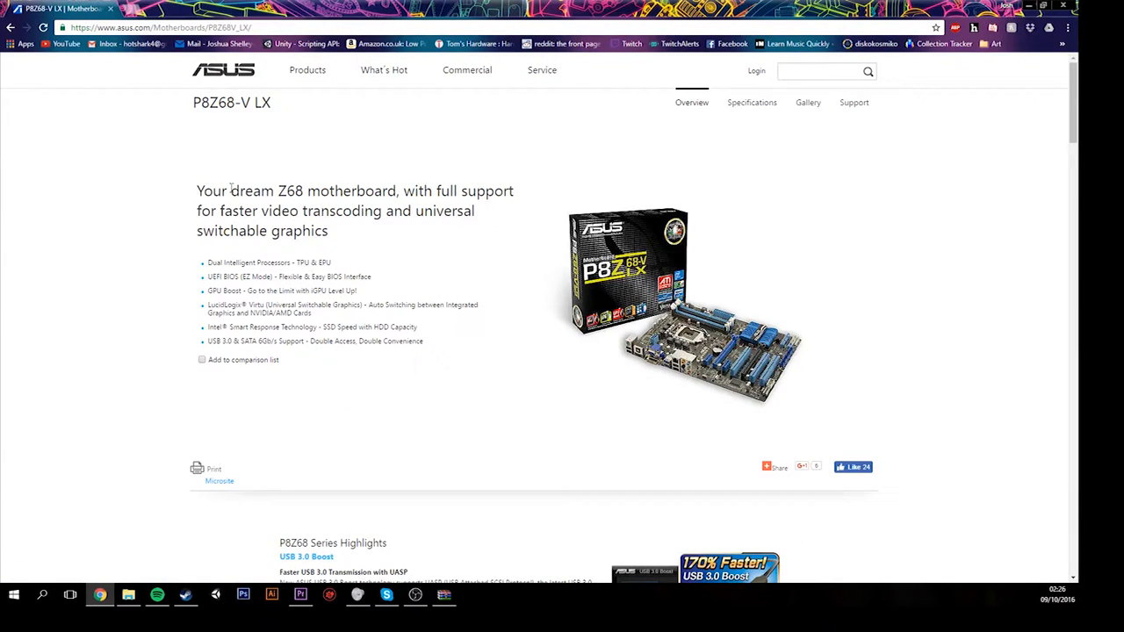
{"action": "mouse_move", "coordinate": [854, 116]}
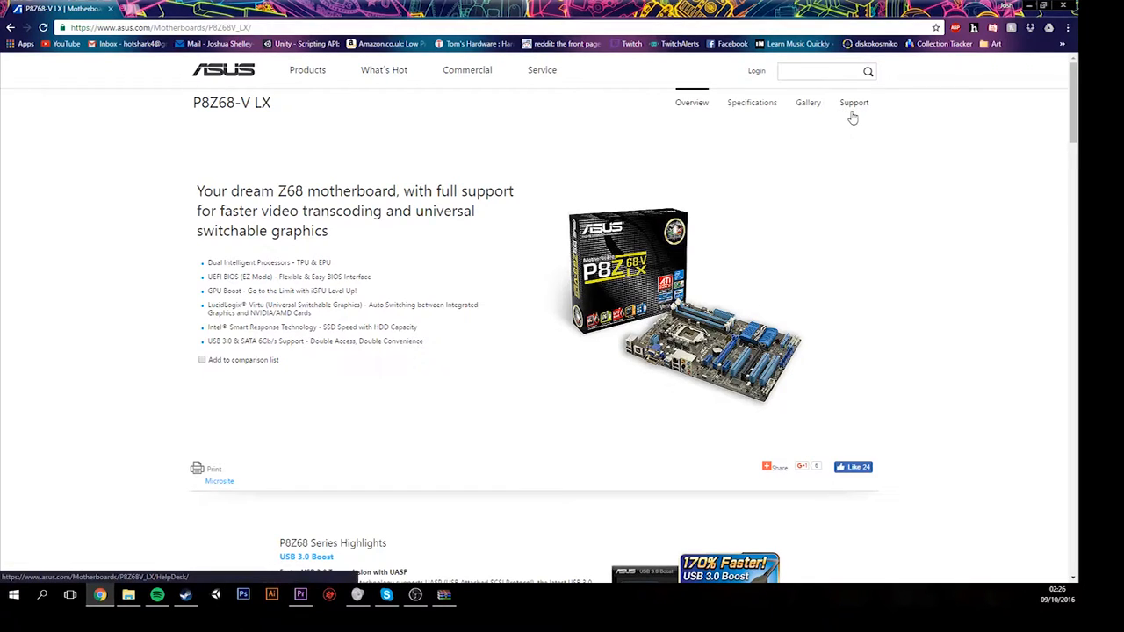
From the board's Support, Manual & Document list, download the English (Global) user manual zip.
{"action": "left_click", "coordinate": [854, 102]}
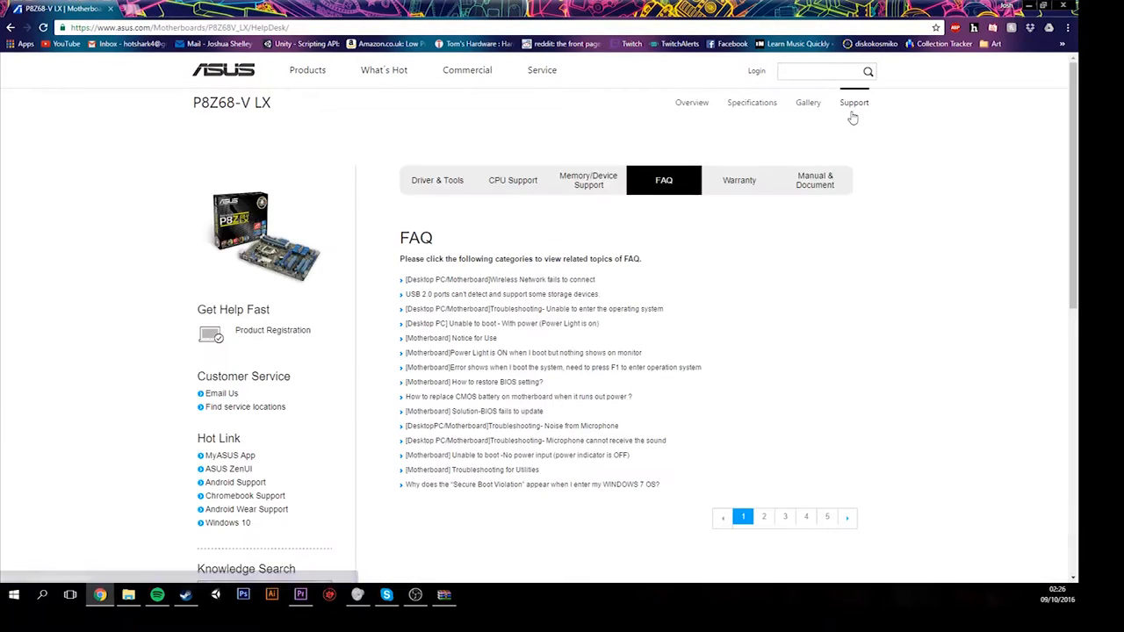
{"action": "mouse_move", "coordinate": [815, 186]}
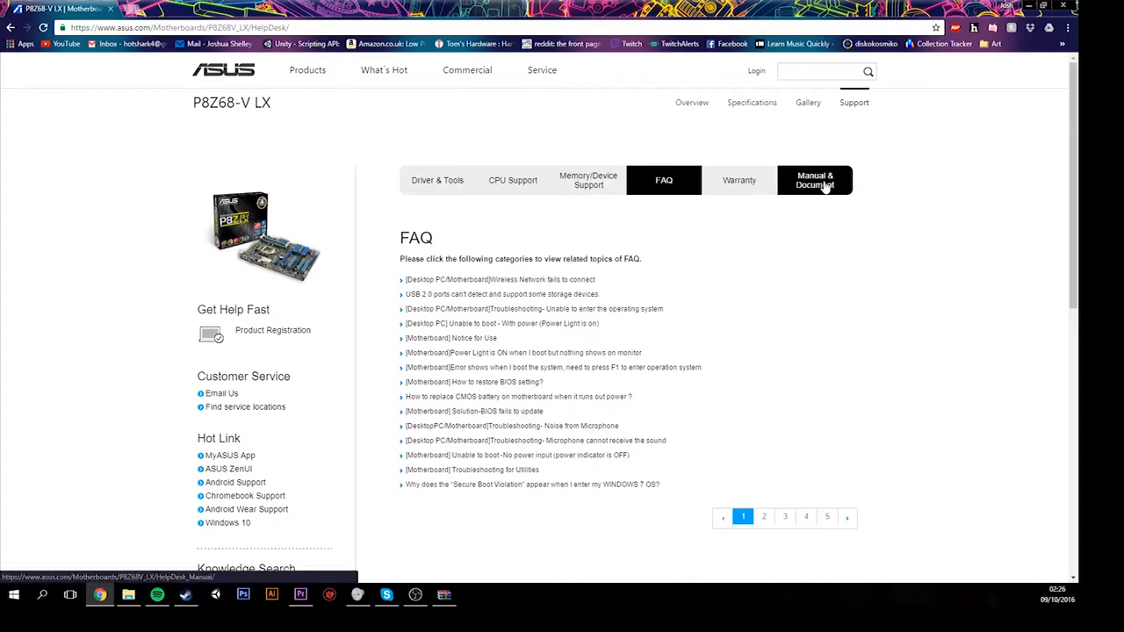
{"action": "left_click", "coordinate": [815, 179]}
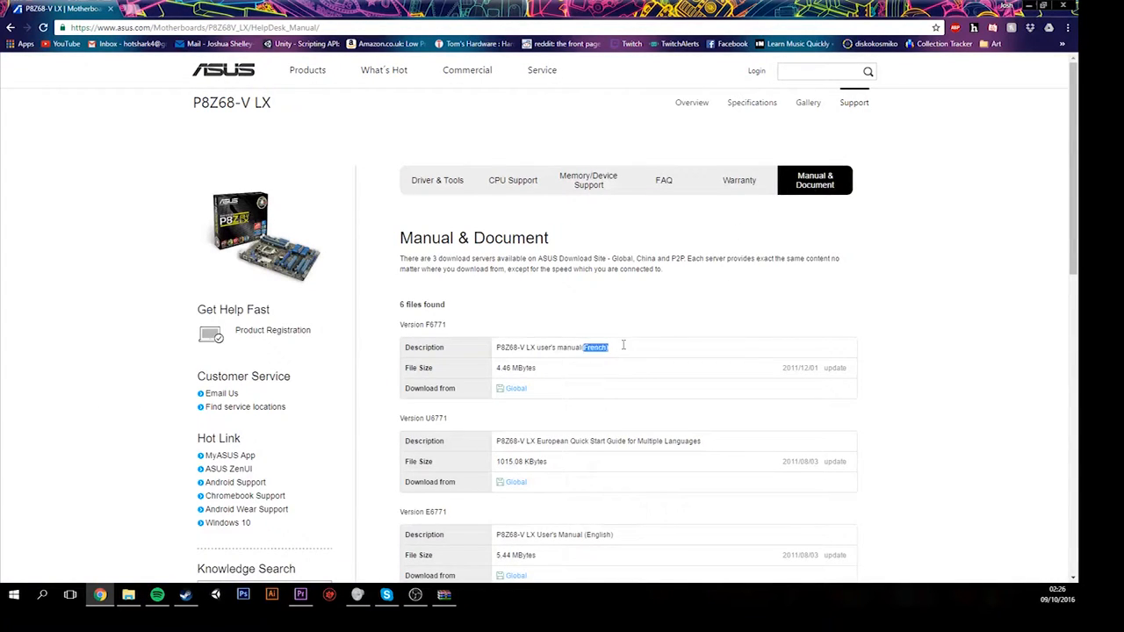
{"action": "scroll", "scroll_direction": "down", "scroll_amount": 3}
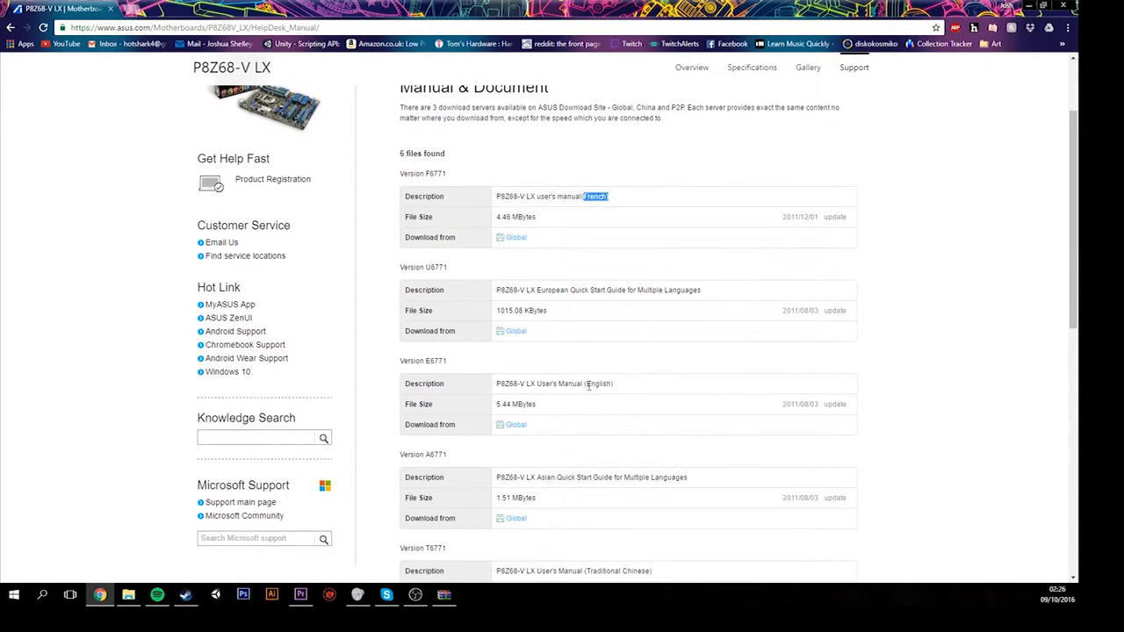
{"action": "left_click", "coordinate": [516, 425]}
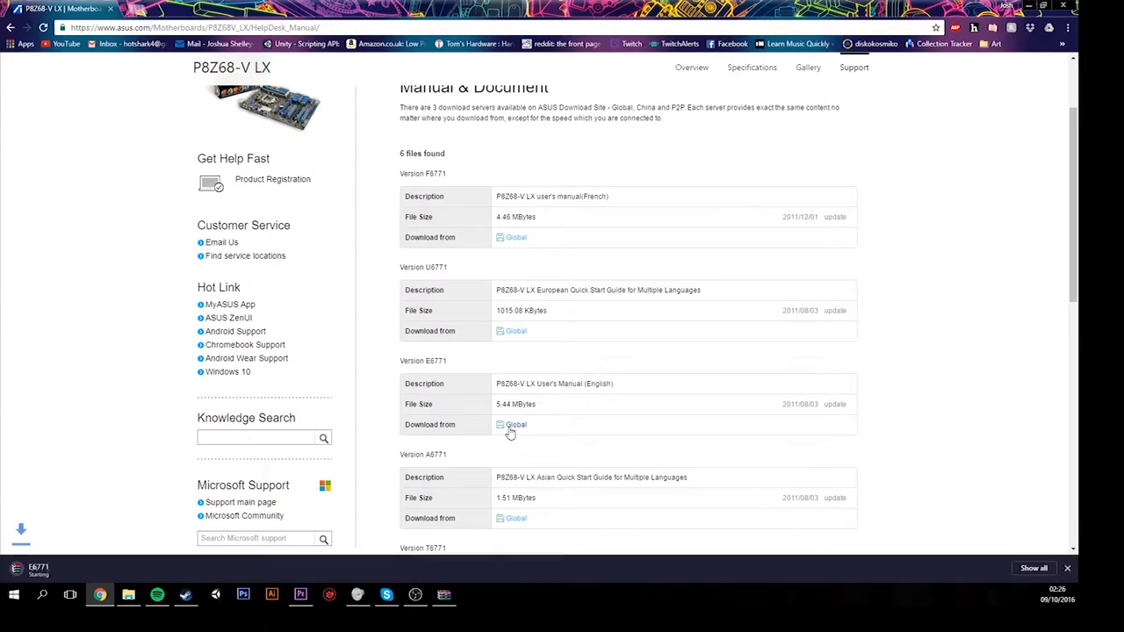
{"action": "left_click", "coordinate": [516, 425]}
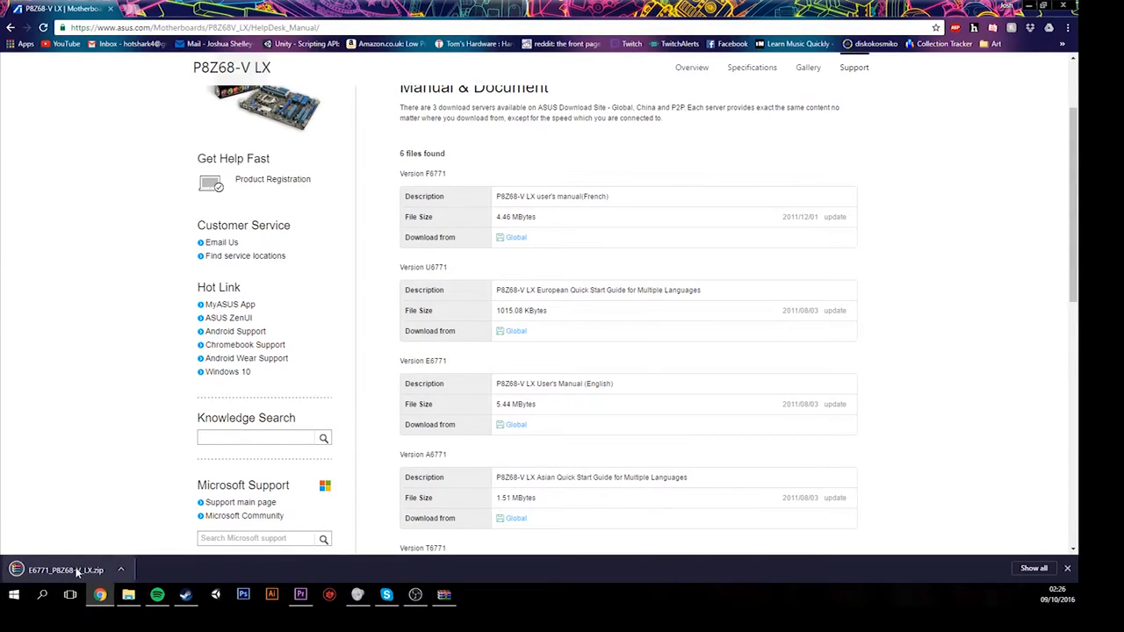
Open the downloaded archive and launch the P8Z68-V LX manual PDF inside it.
{"action": "left_click", "coordinate": [74, 573]}
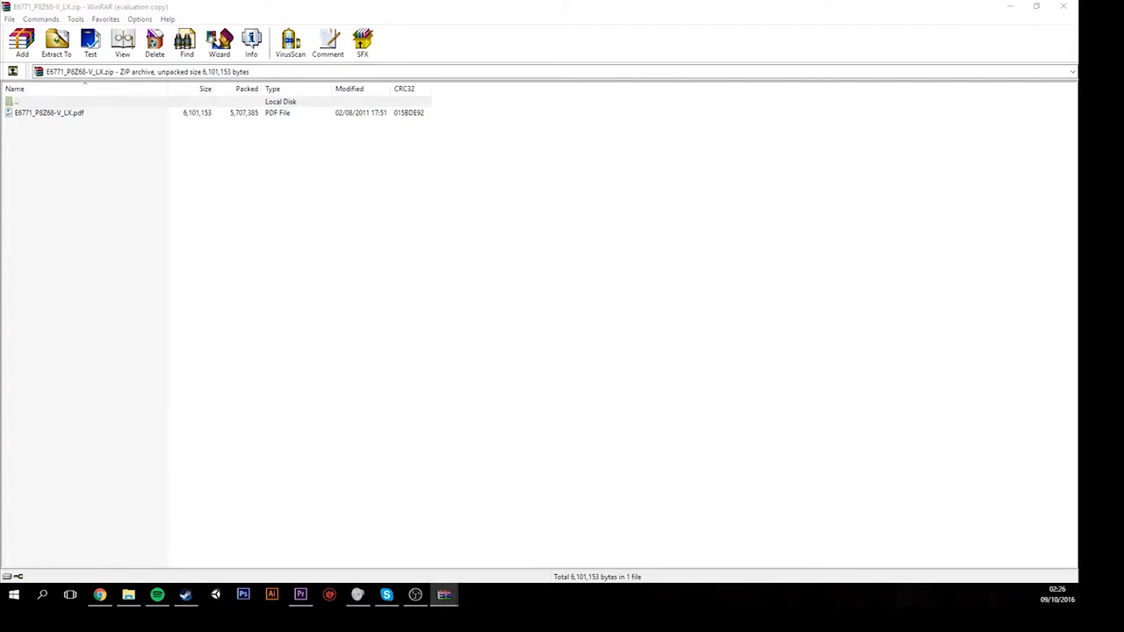
{"action": "double_click", "coordinate": [57, 115]}
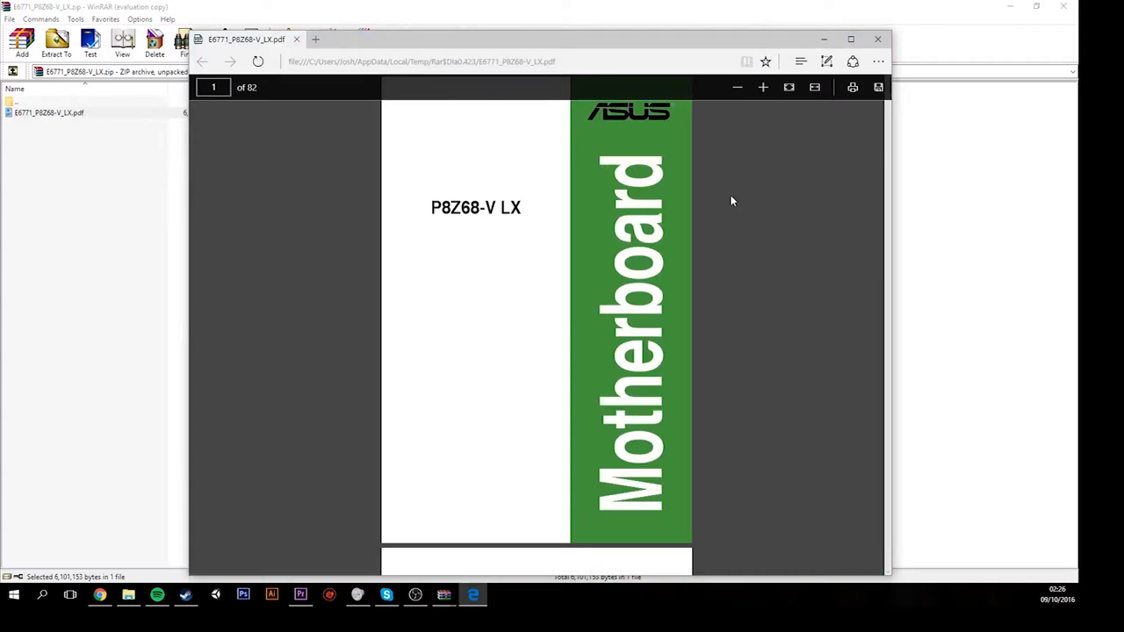
Scroll the PDF down to the section 1.5.3 motherboard layout diagram.
{"action": "scroll", "scroll_direction": "down", "scroll_amount": 3}
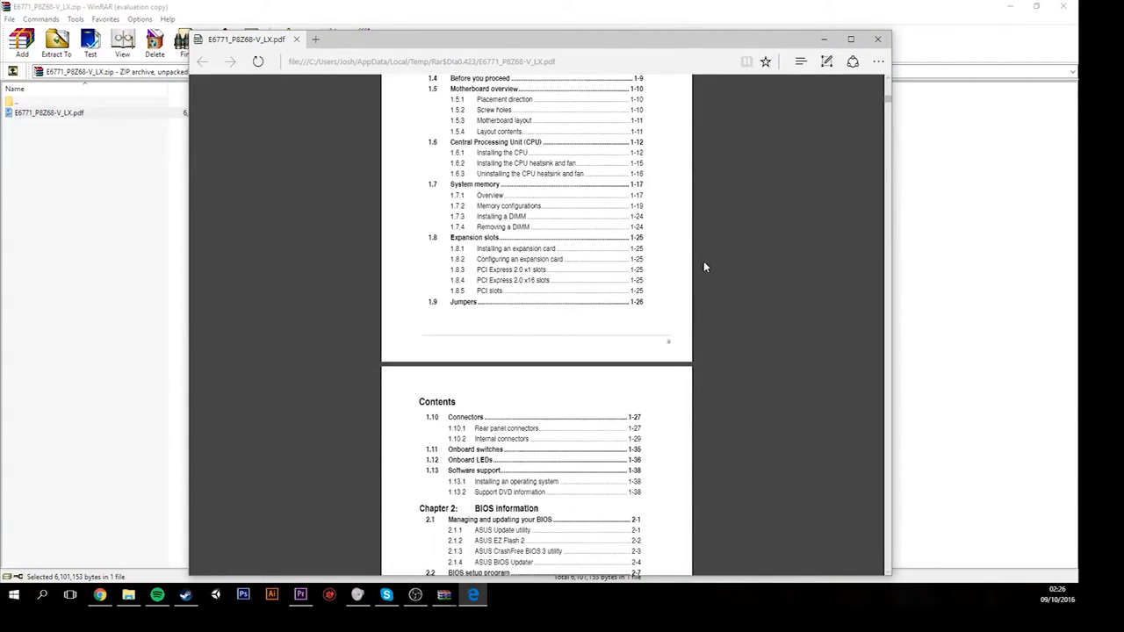
{"action": "scroll", "scroll_direction": "down", "scroll_amount": 3}
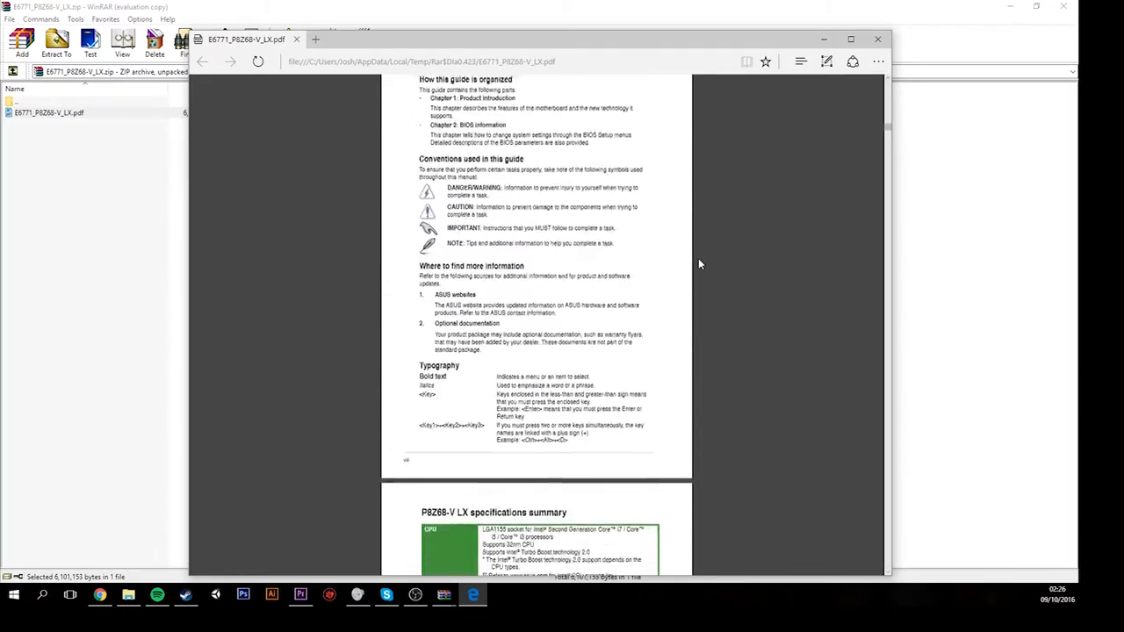
{"action": "scroll", "scroll_direction": "down", "scroll_amount": 3}
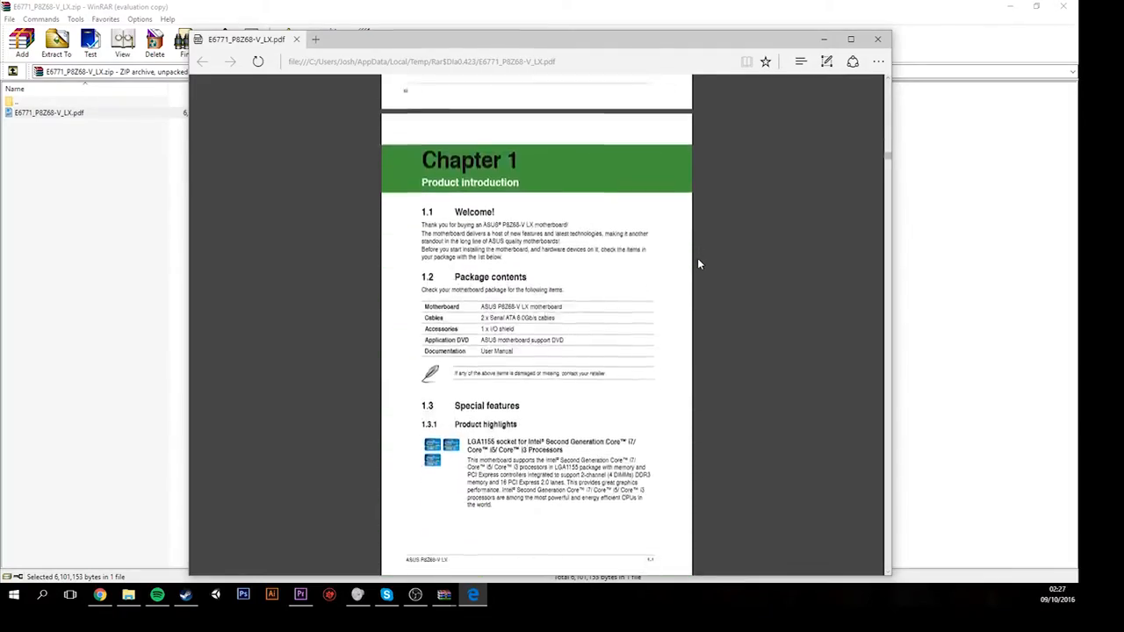
{"action": "scroll", "scroll_direction": "down", "scroll_amount": 3}
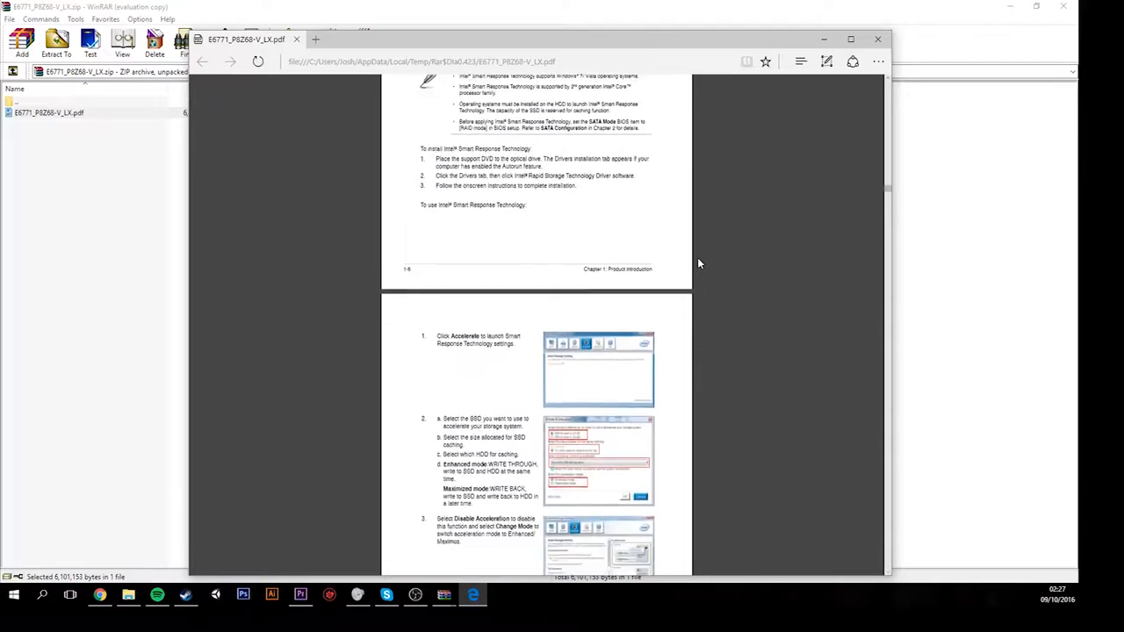
{"action": "scroll", "scroll_direction": "down", "scroll_amount": 3}
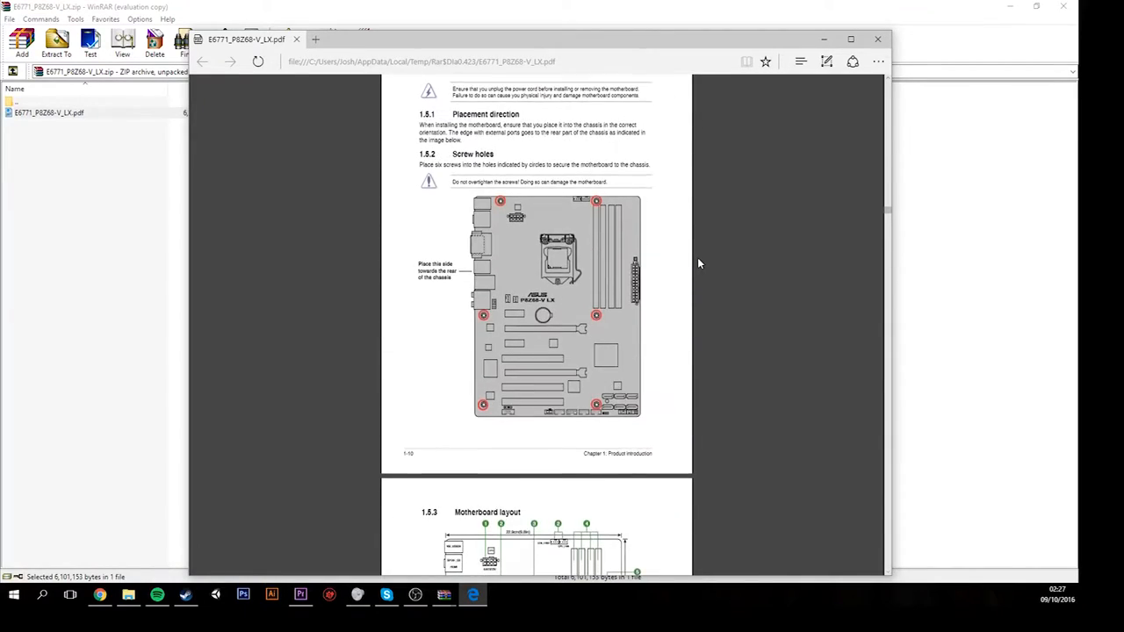
{"action": "scroll", "scroll_direction": "down", "scroll_amount": 3}
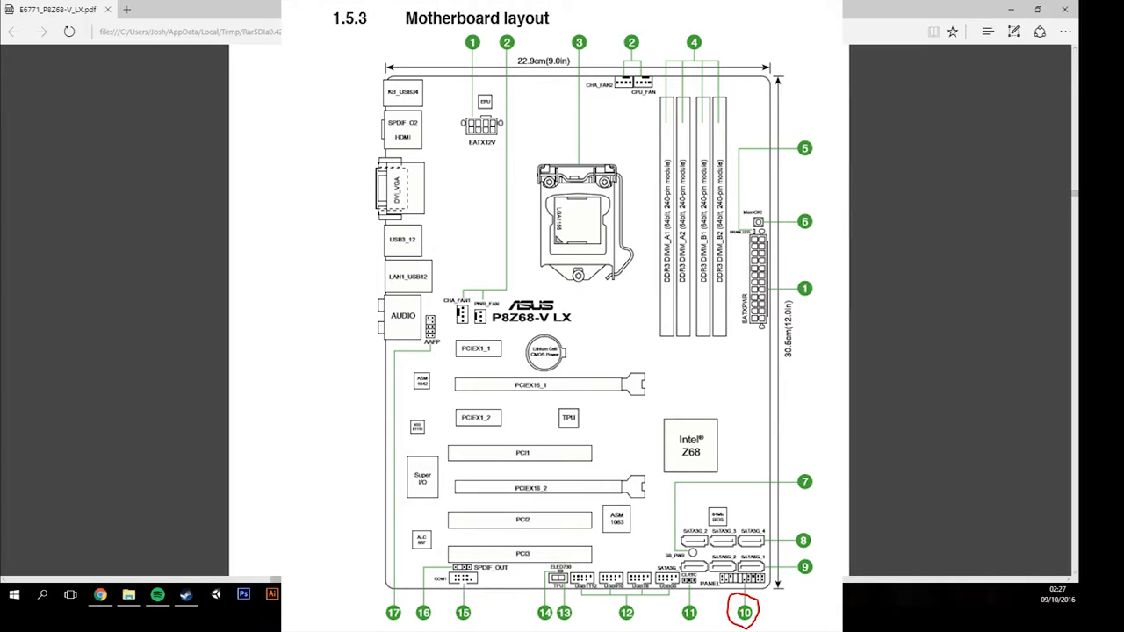
Scroll to item 9 System panel connector (20-8 pin PANEL) and select its heading and first line.
{"action": "scroll", "scroll_direction": "down", "scroll_amount": 3}
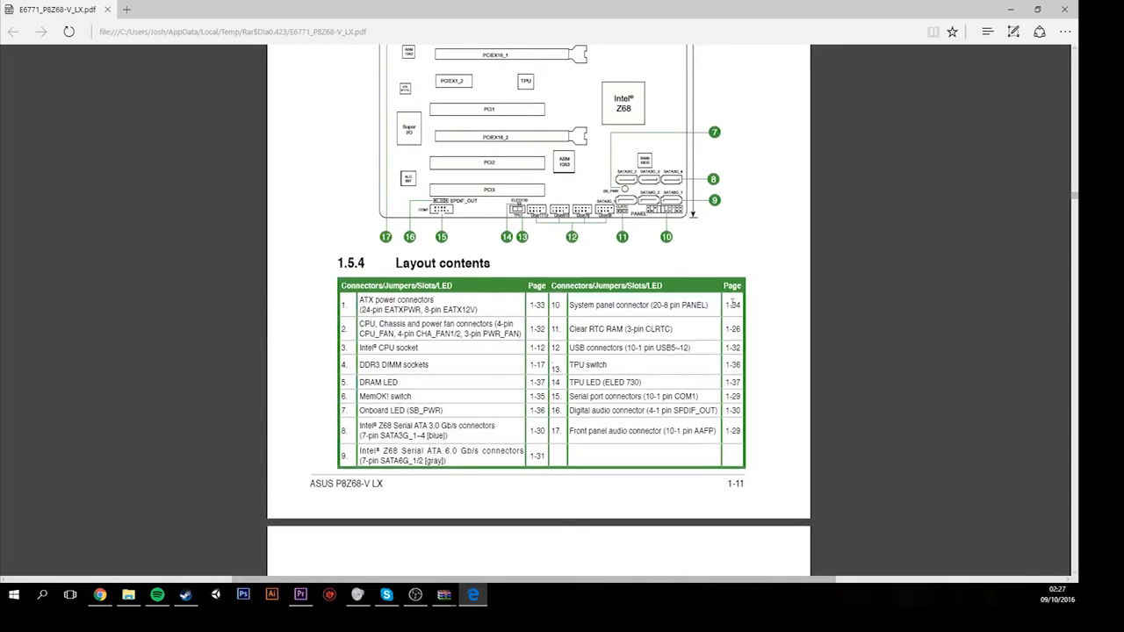
{"action": "mouse_move", "coordinate": [852, 190]}
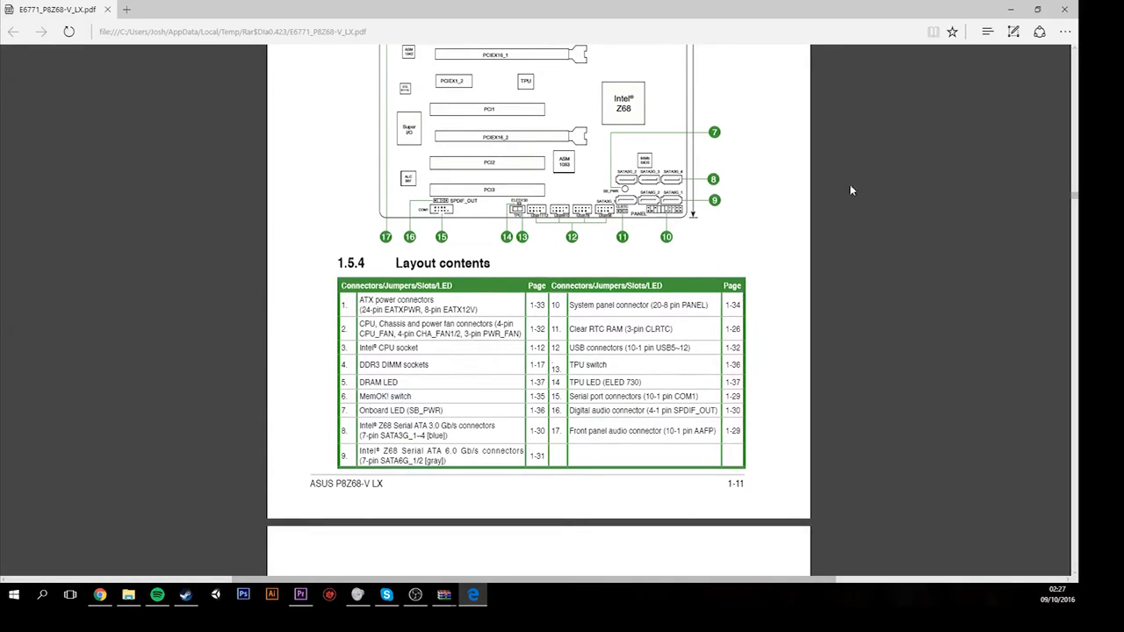
{"action": "scroll", "scroll_direction": "down", "scroll_amount": 3}
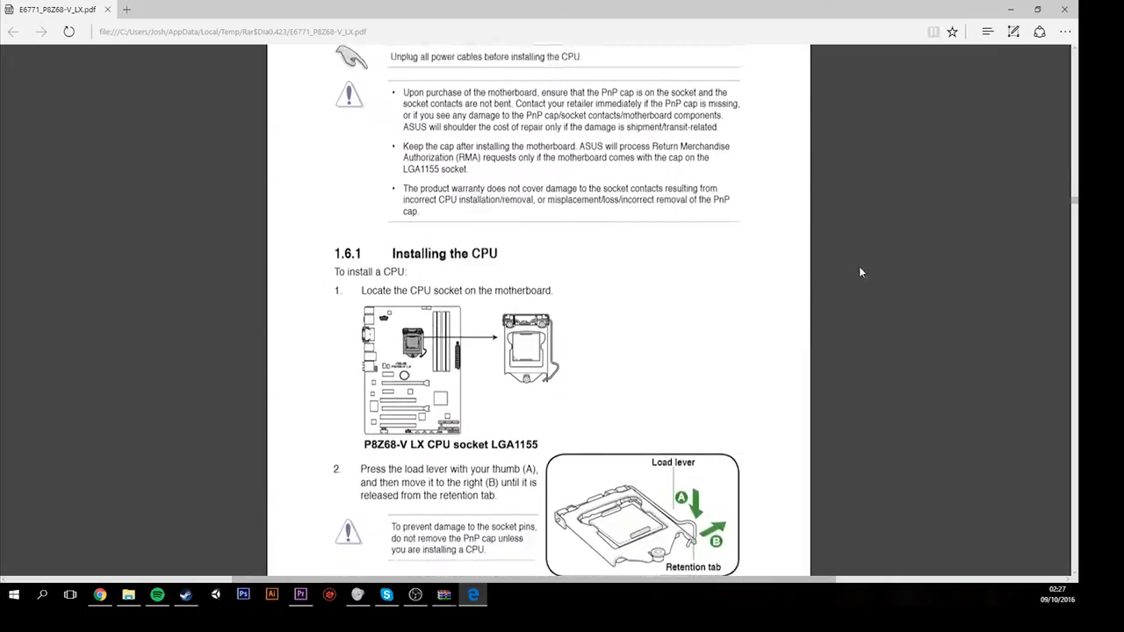
{"action": "scroll", "scroll_direction": "down", "scroll_amount": 3}
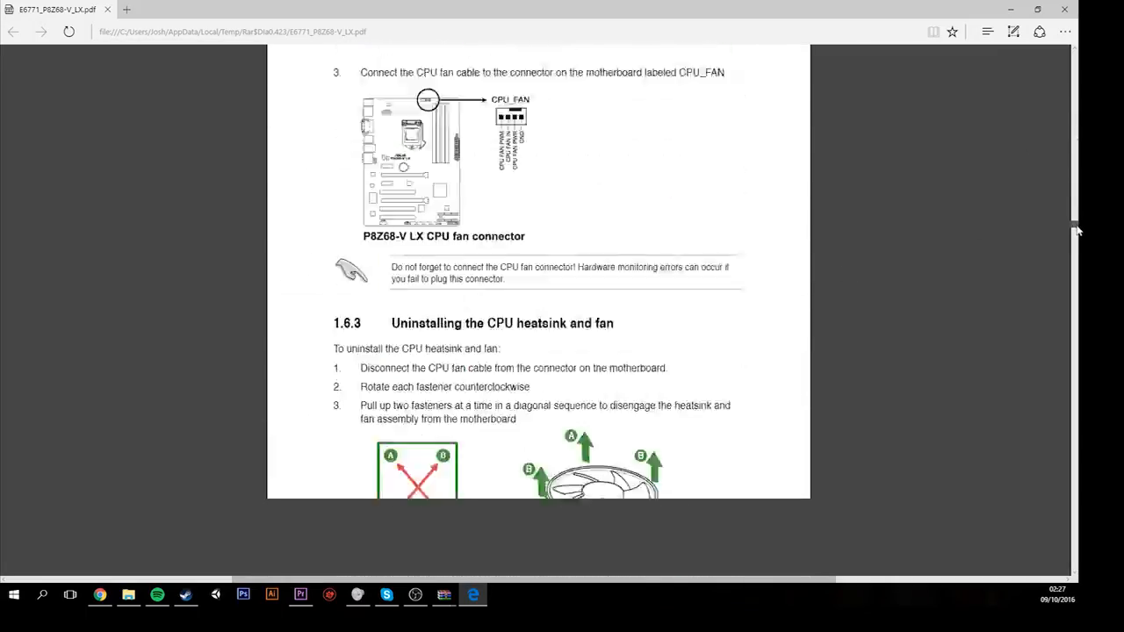
{"action": "scroll", "scroll_direction": "down", "scroll_amount": 3}
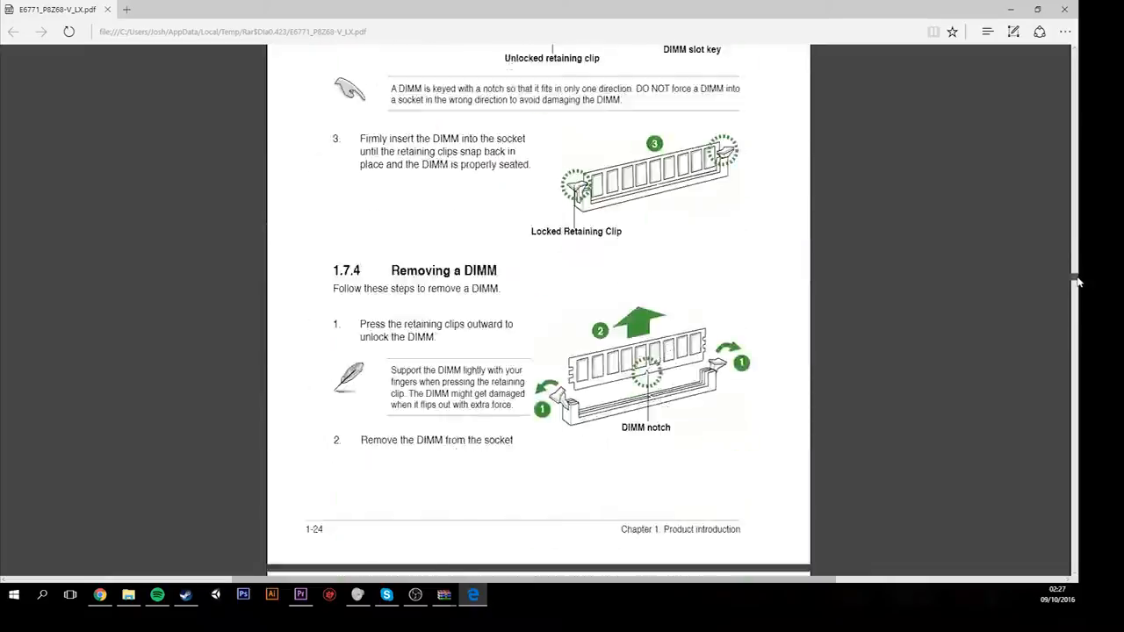
{"action": "scroll", "scroll_direction": "down", "scroll_amount": 3}
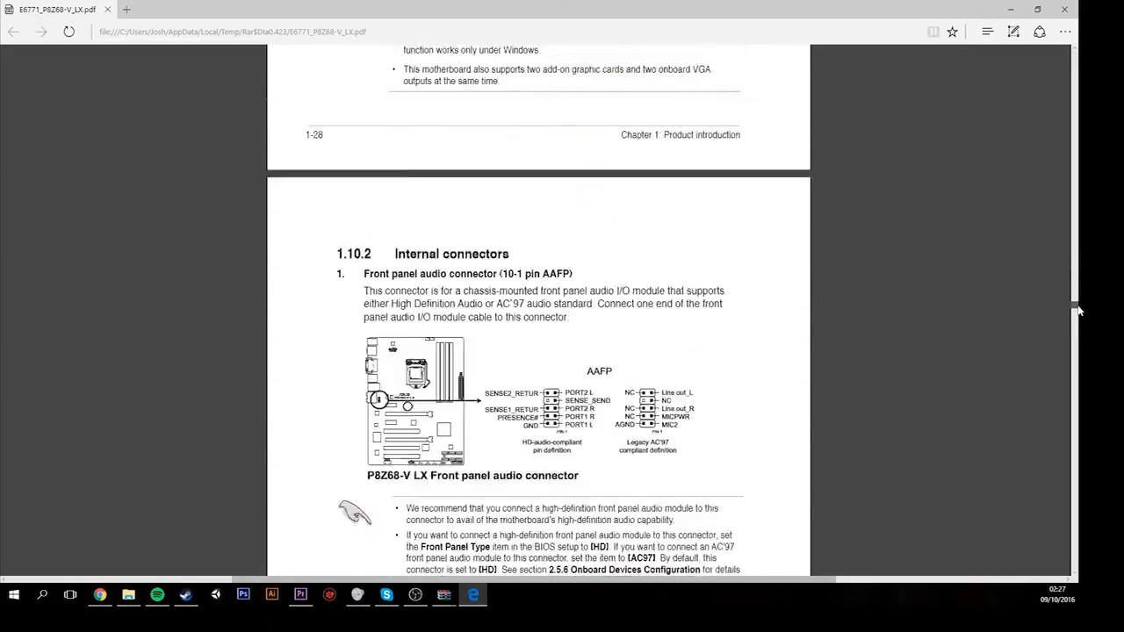
{"action": "scroll", "scroll_direction": "down", "scroll_amount": 3}
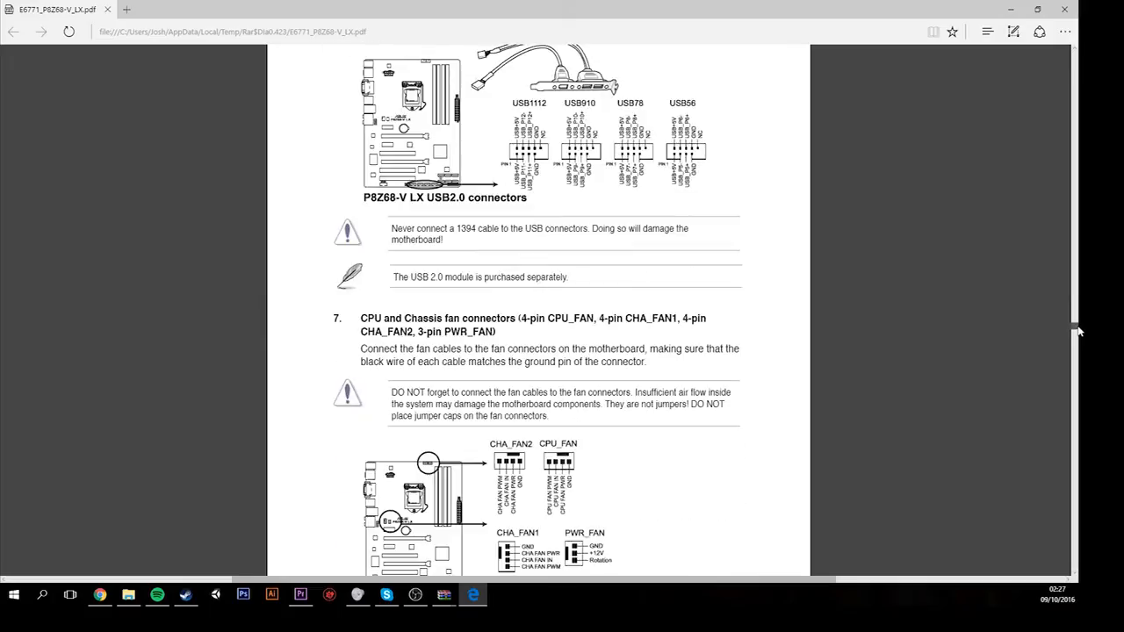
{"action": "scroll", "scroll_direction": "down", "scroll_amount": 3}
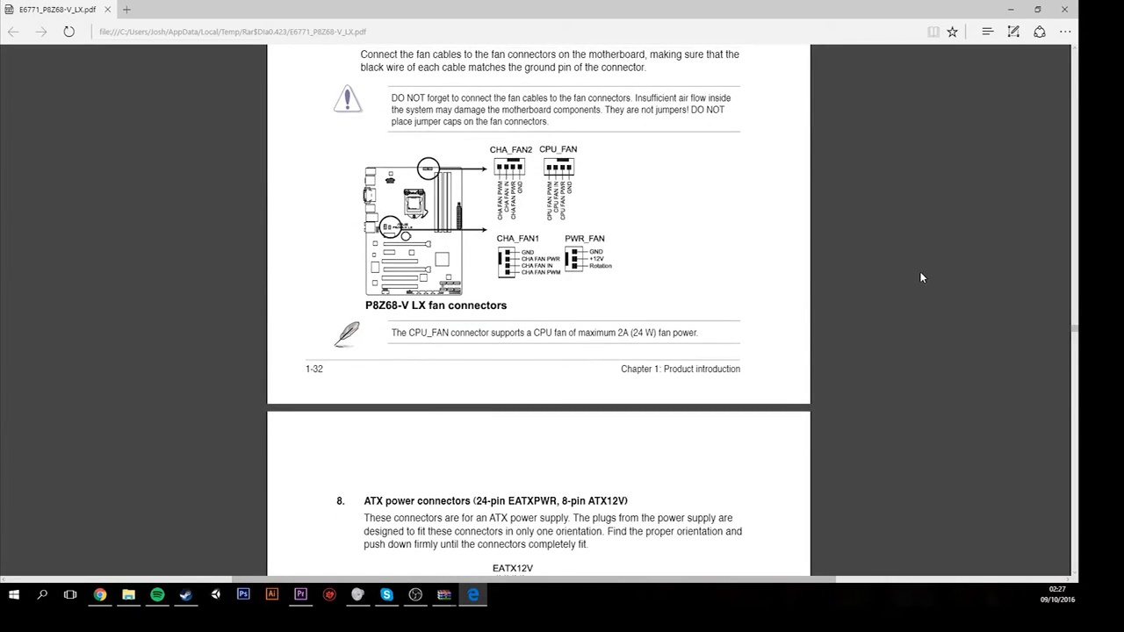
{"action": "scroll", "scroll_direction": "down", "scroll_amount": 3}
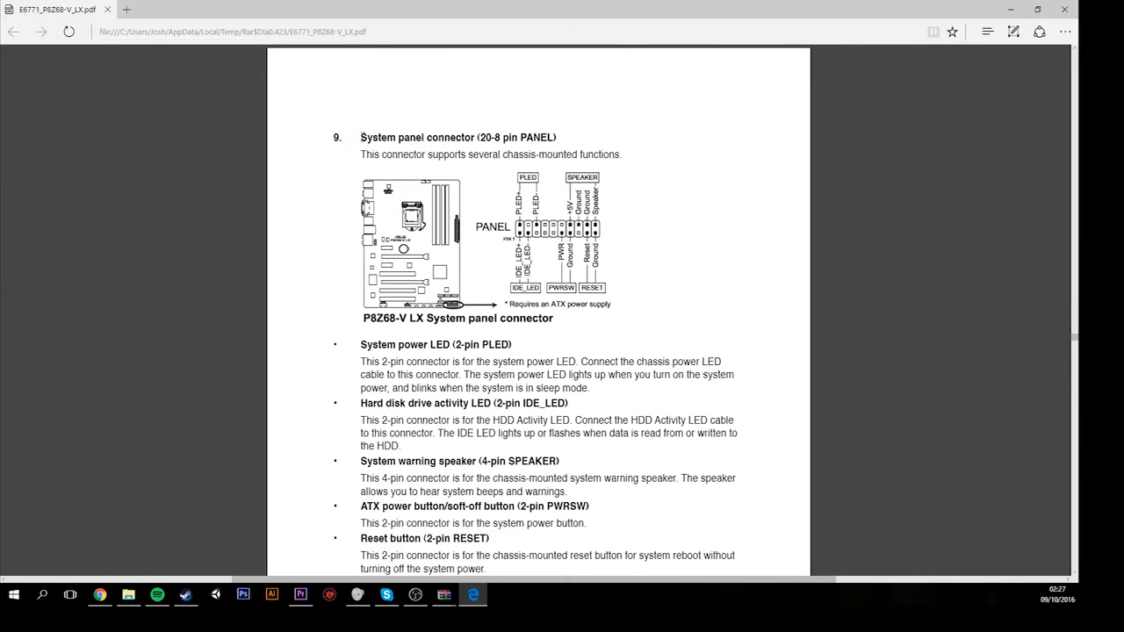
{"action": "left_click_drag", "start_coordinate": [360, 137], "coordinate": [580, 155]}
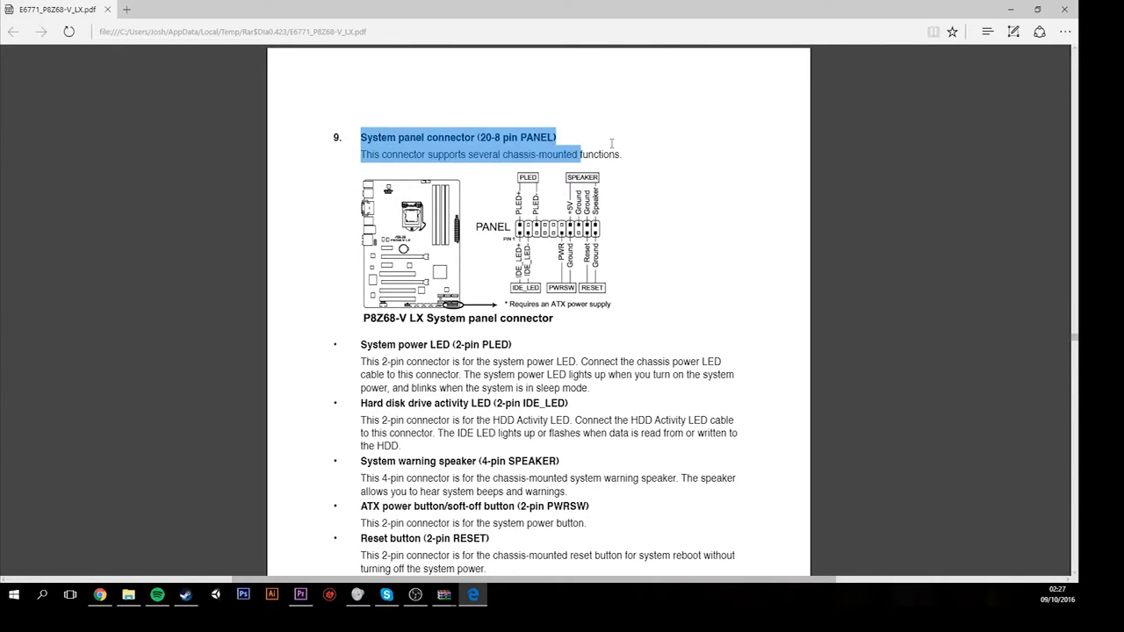